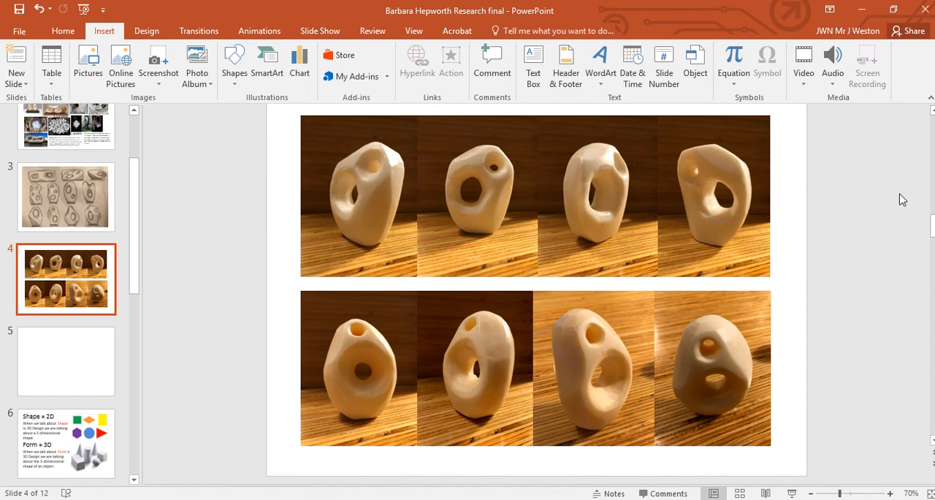
Duplicate the pencil sketch slide so it appears as slides 3 and 4
left_click(66, 196)
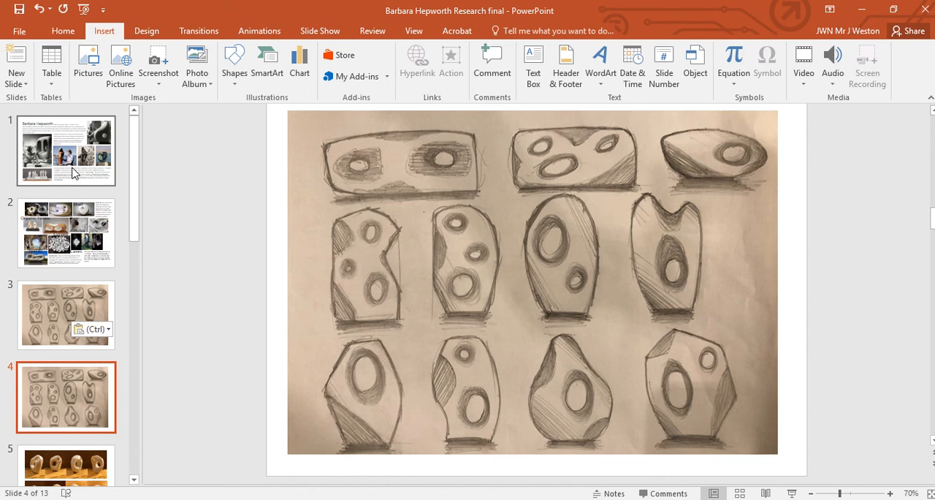
left_click(65, 233)
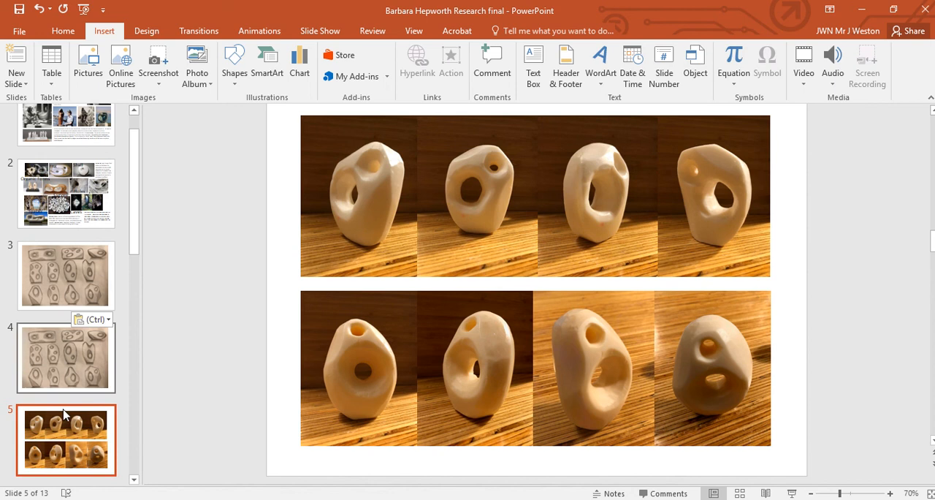
Return to the opening Barbara Hepworth biography slide in the 13-slide deck
left_click(66, 150)
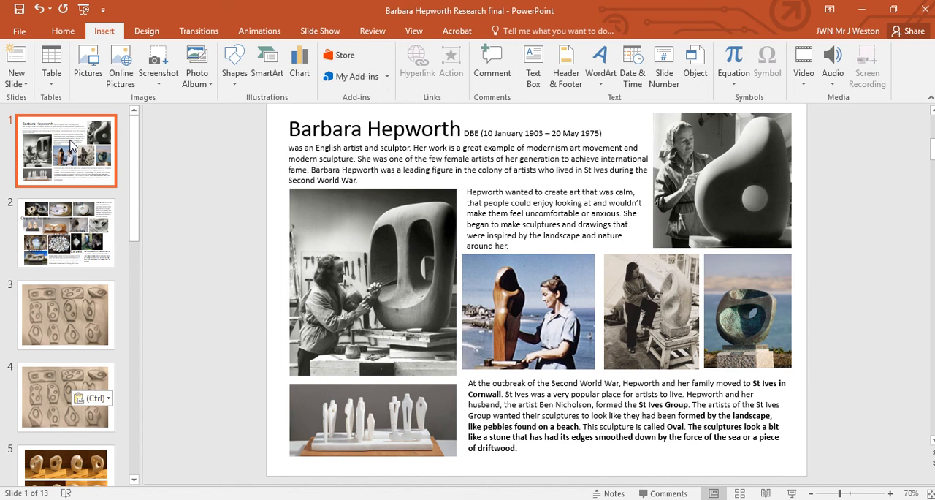
left_click(66, 396)
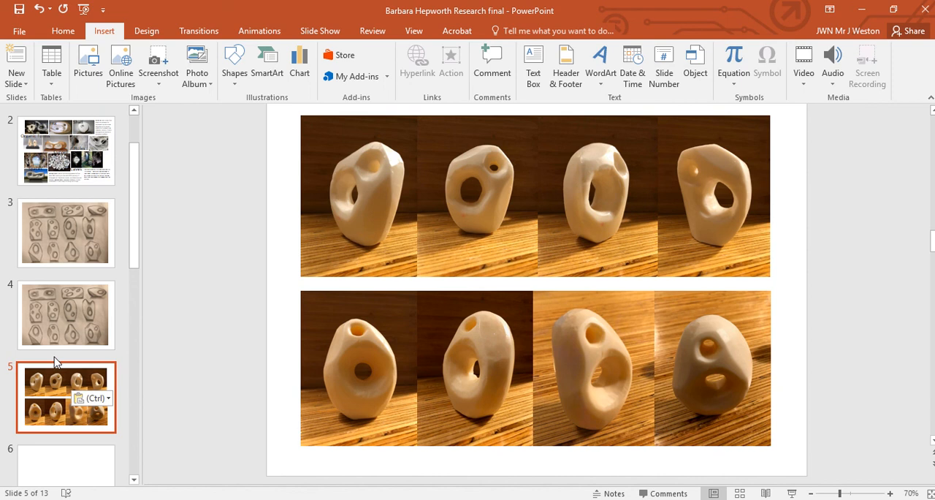